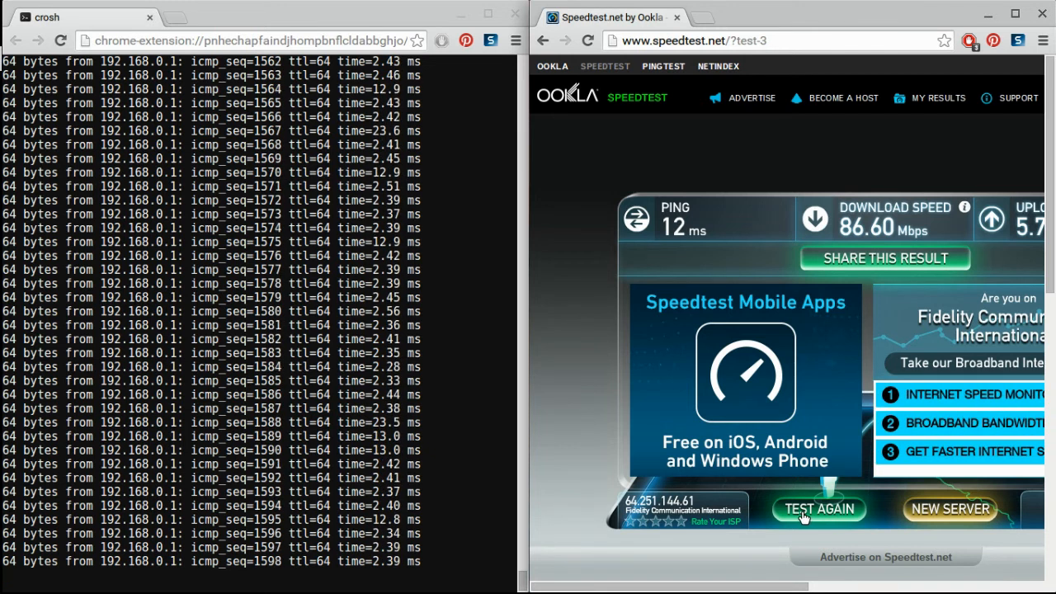
Rerun the Speedtest.net test, replacing the previous result with a fresh 87.78 Mbps download
left_click(820, 510)
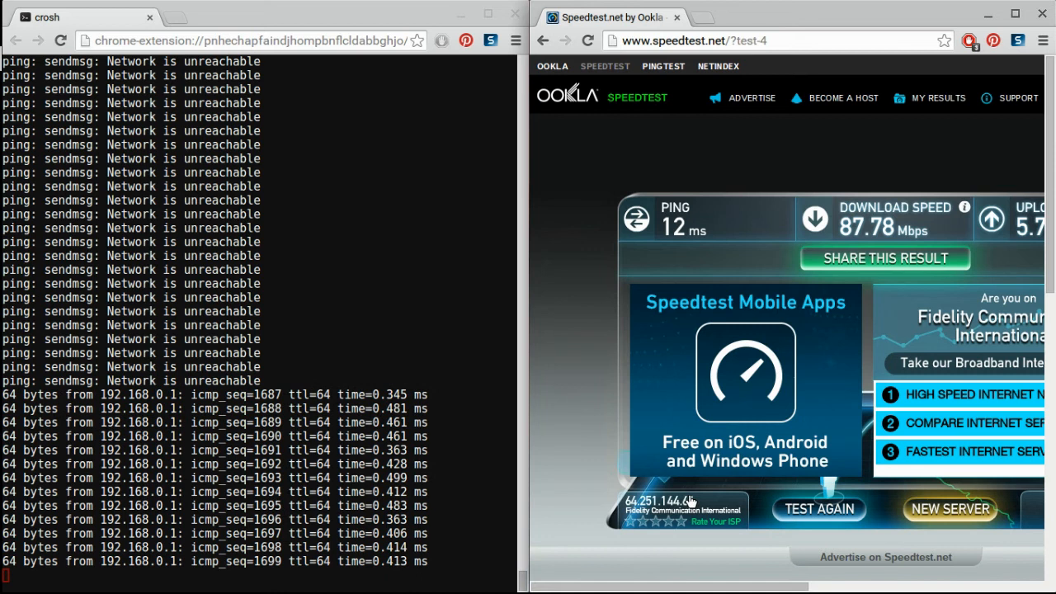
Rerun the speed test, recording 95.00 Mbps download and 12 ms ping
left_click(819, 509)
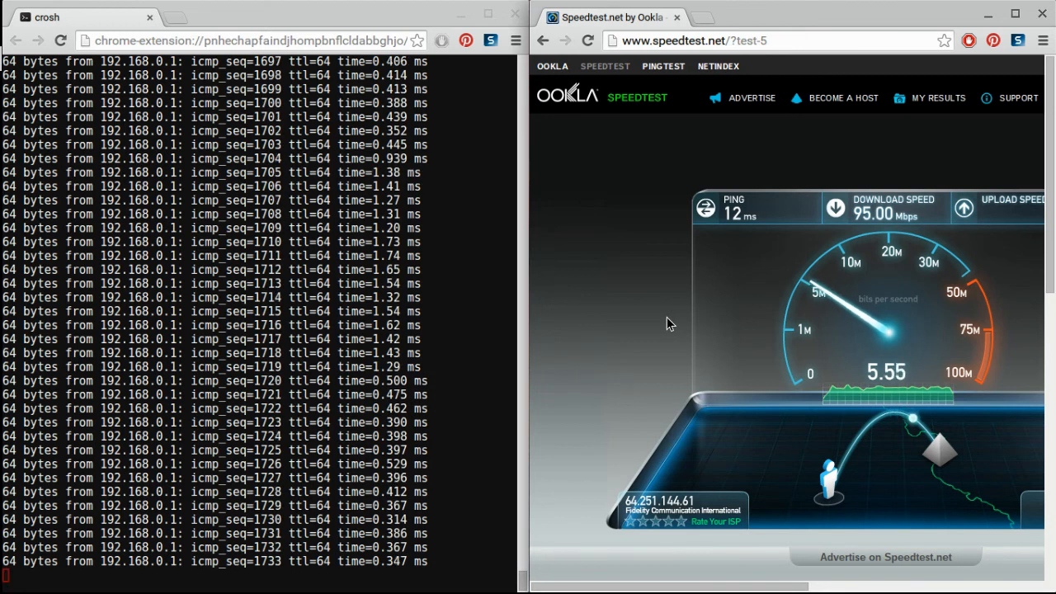
mouse_move(643, 364)
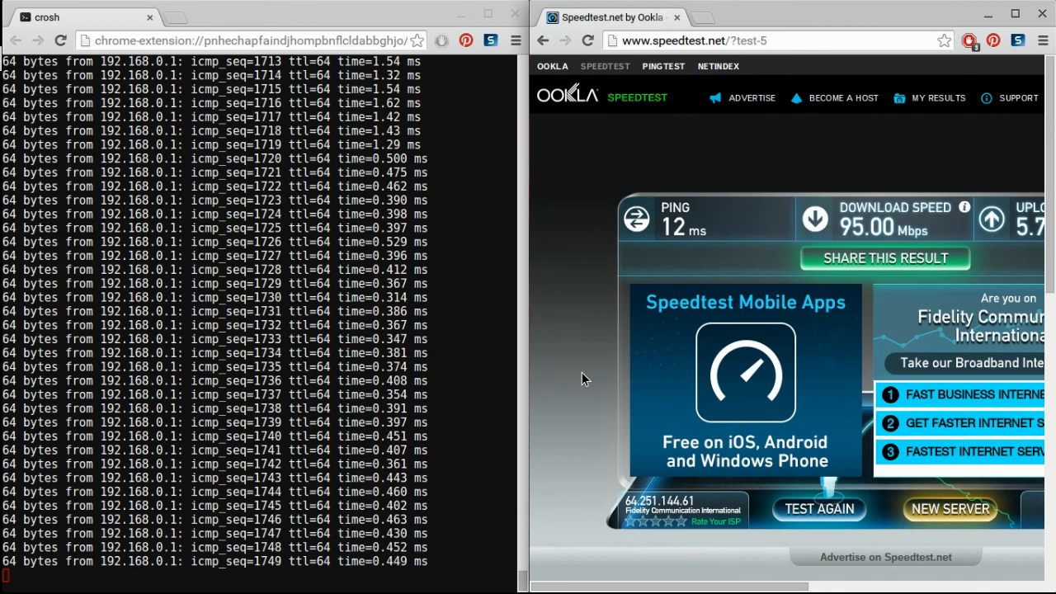
mouse_move(592, 434)
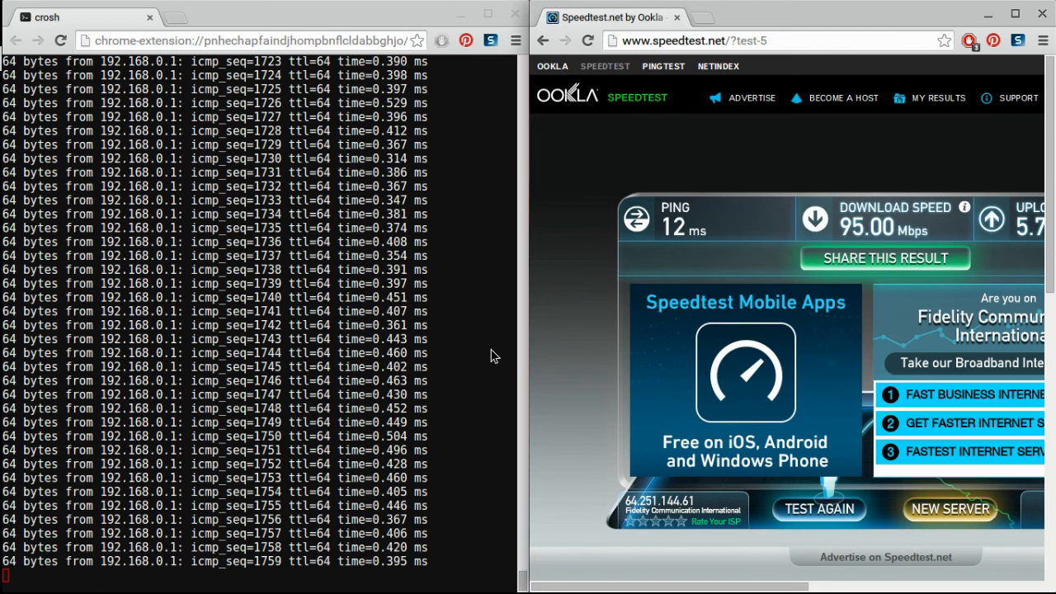
mouse_move(638, 288)
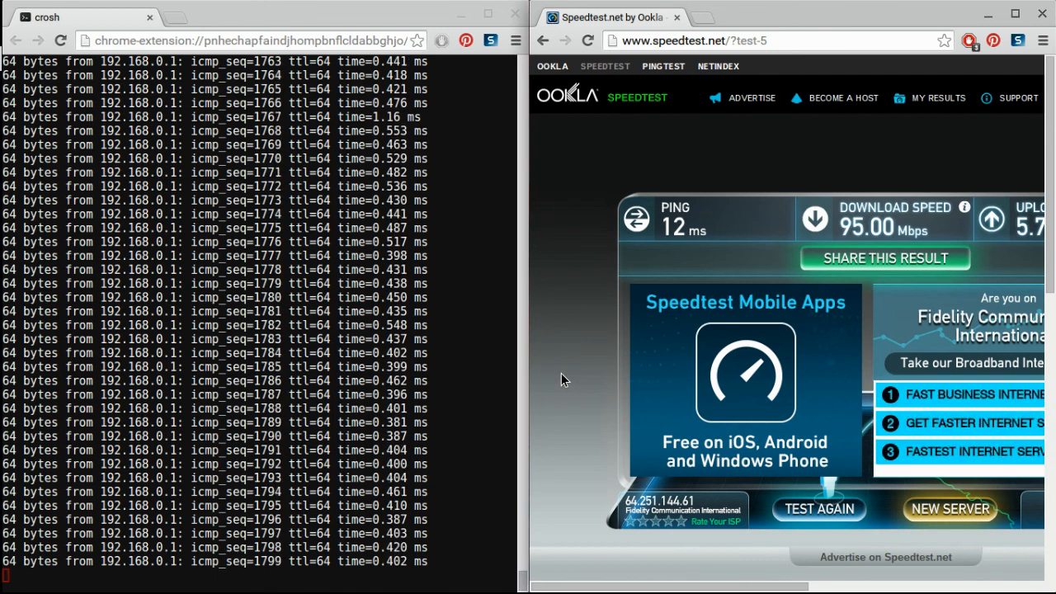
mouse_move(497, 382)
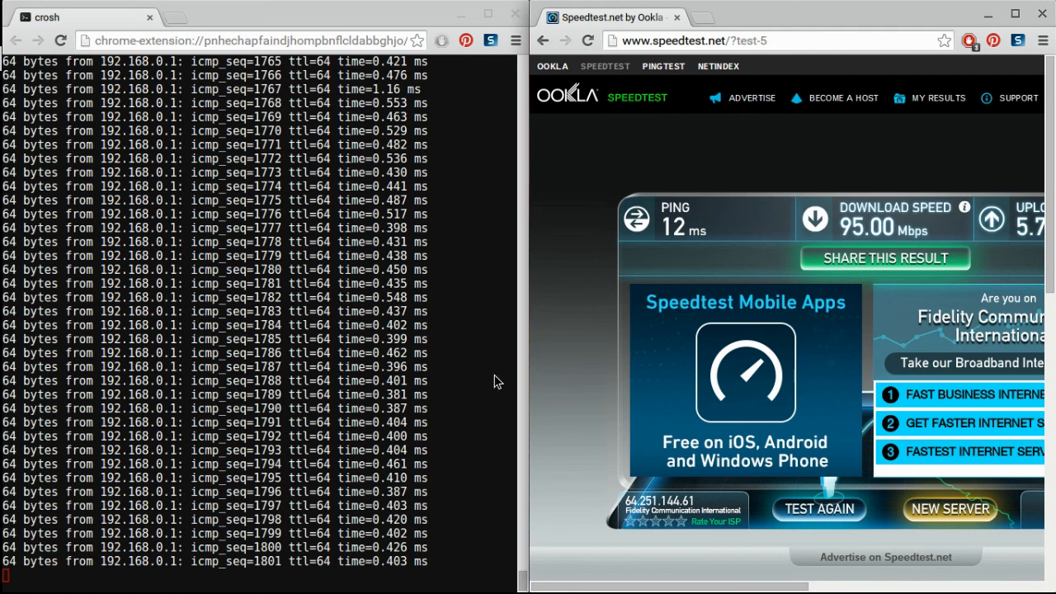